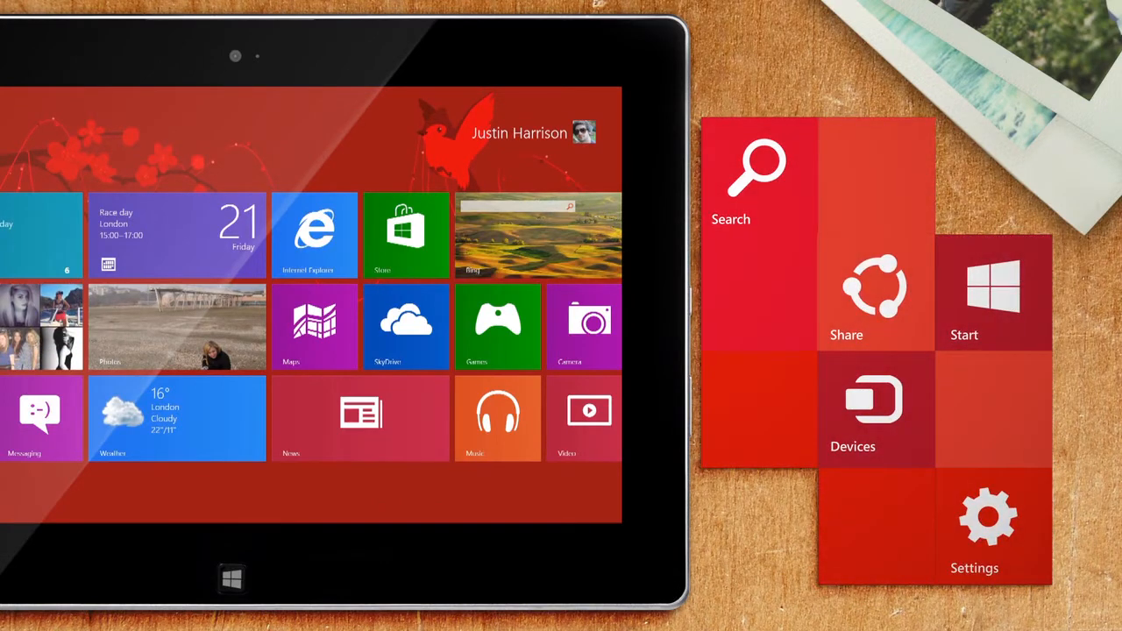
Open the People app from its Start screen tile to show the full contacts list.
left_click(758, 172)
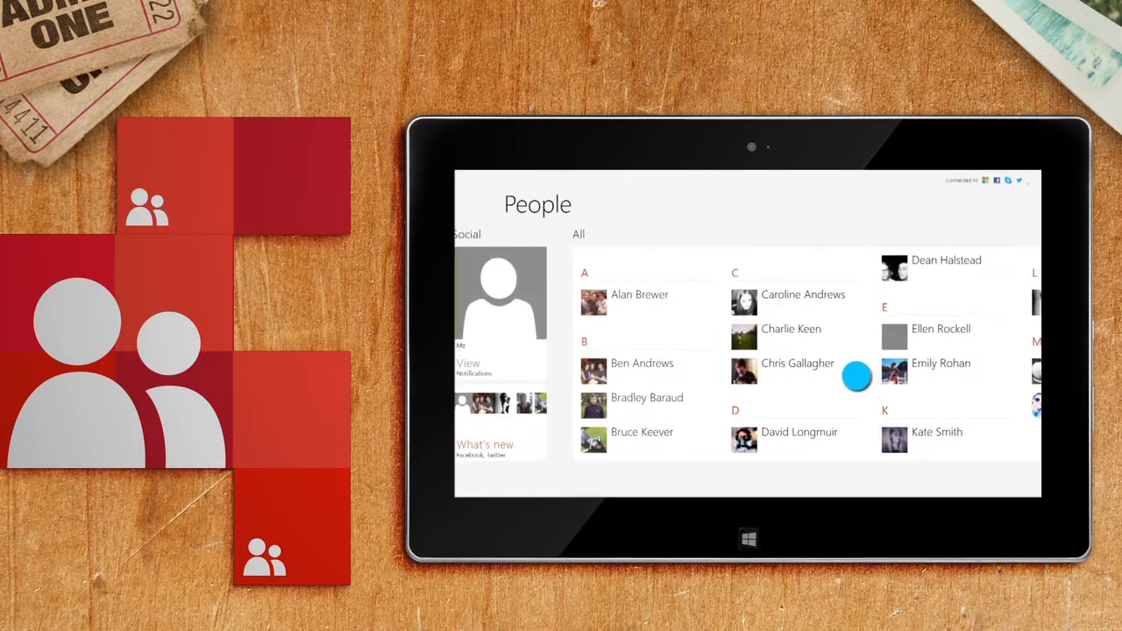
Pin a listed contact to Start and scroll to it at the end of the tiles.
left_click(798, 363)
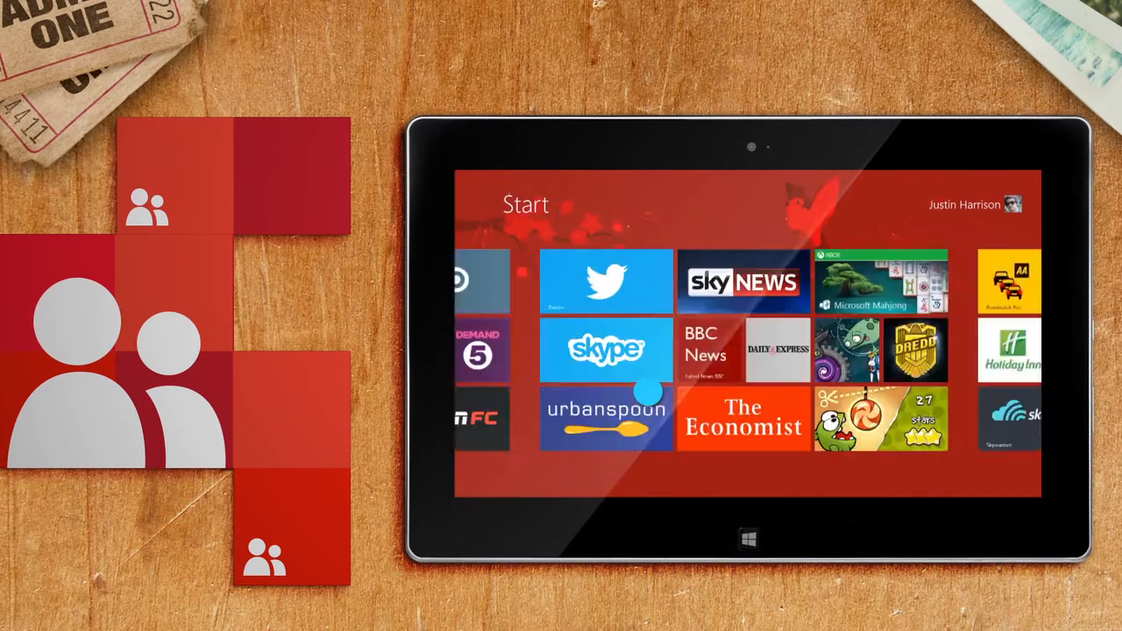
scroll("right", 3)
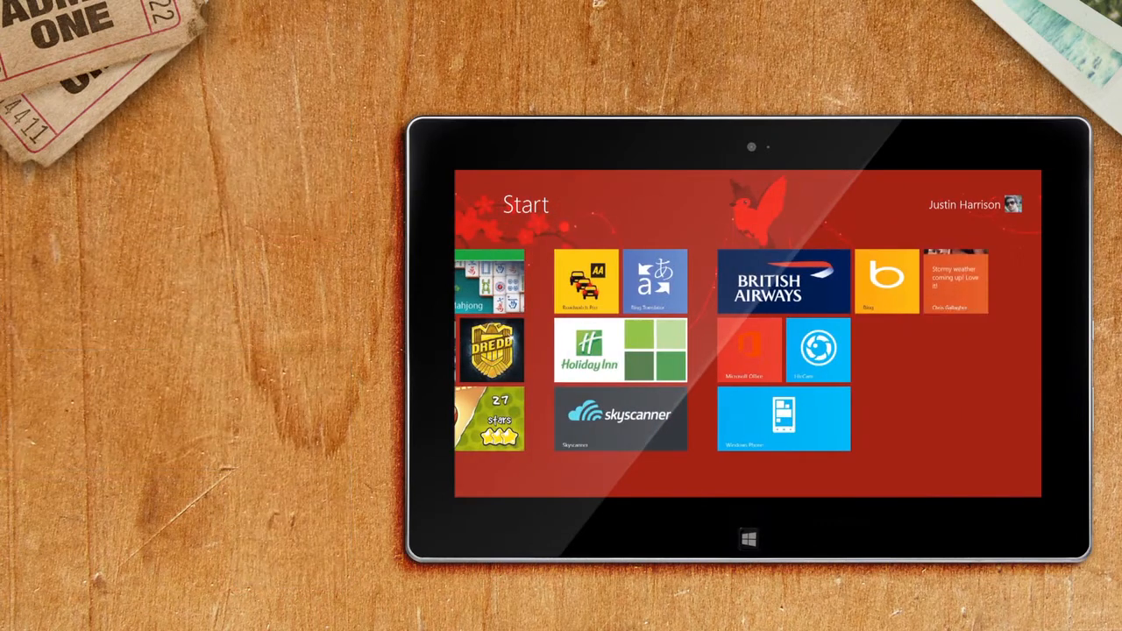